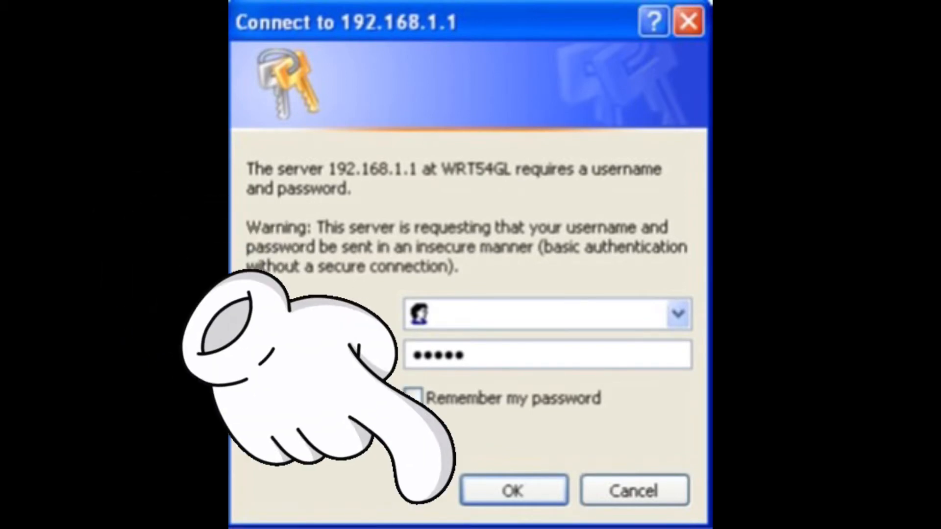
- Log in to the router at 192.168.1.1 and land on the Basic Setup page
left_click(511, 490)
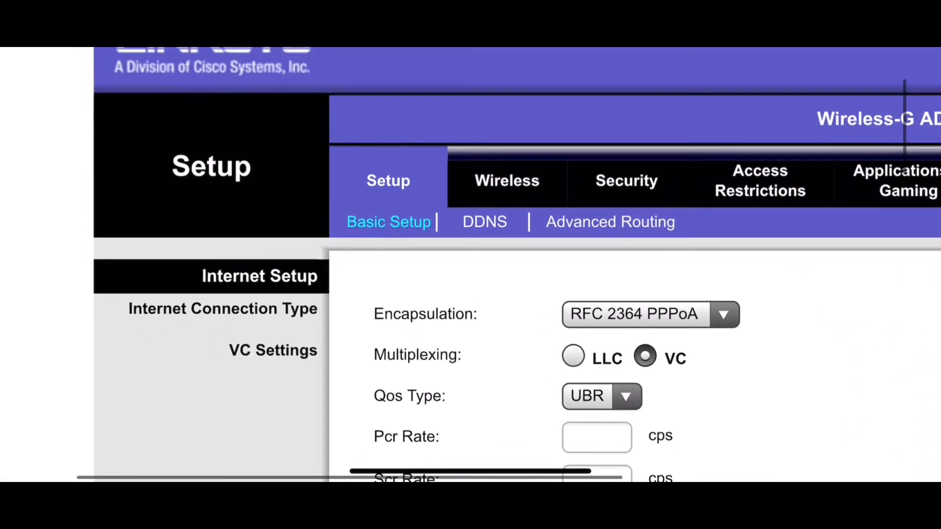
- Go to the Wireless settings showing the current SSID 'linksys'
scroll("down", 3)
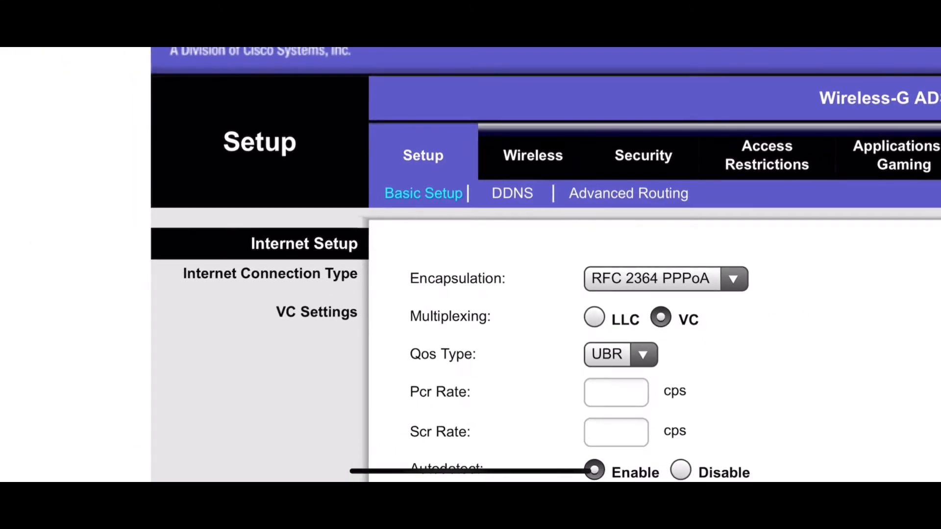
left_click(532, 155)
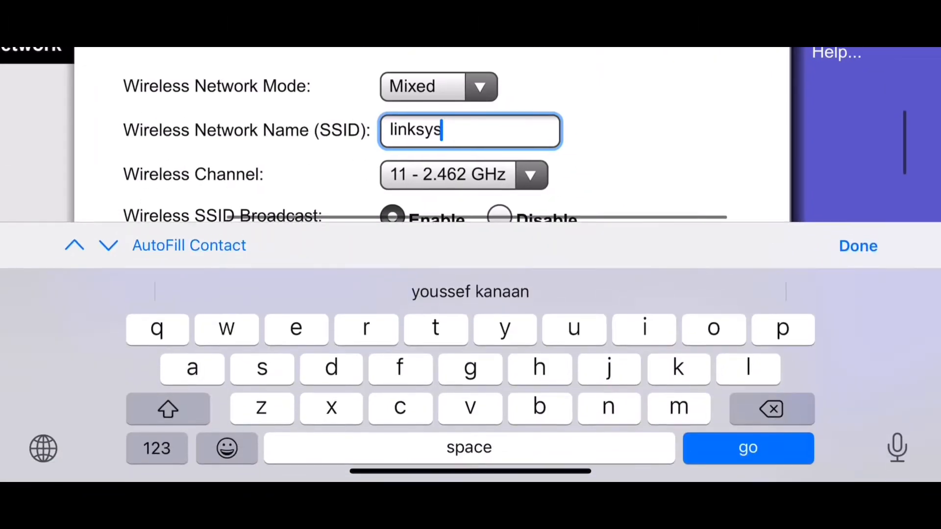
- Rename the SSID to 'Kanaantech' and move to the Wireless Security page
left_click(772, 409)
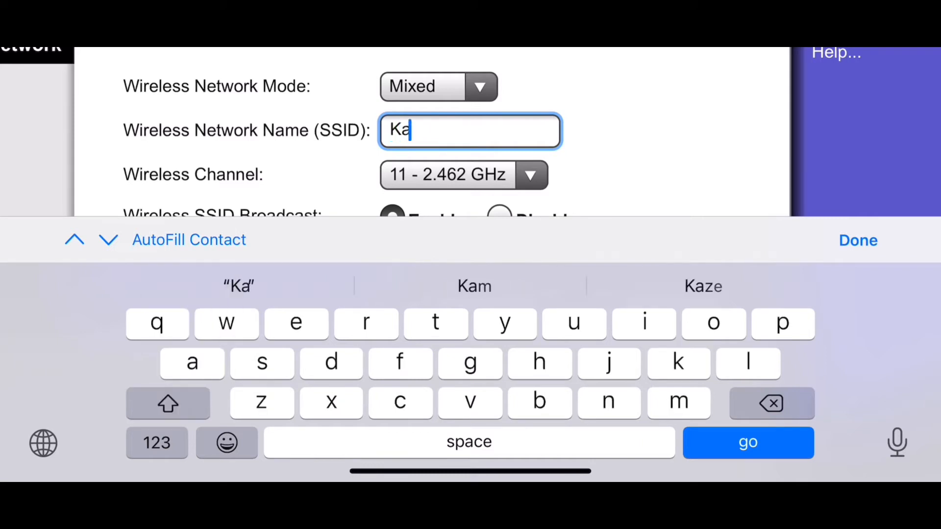
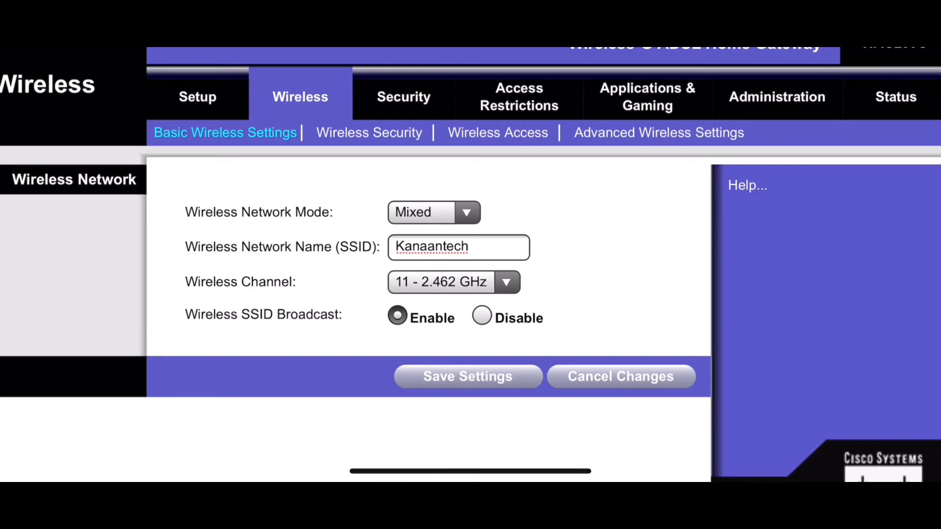
left_click(367, 132)
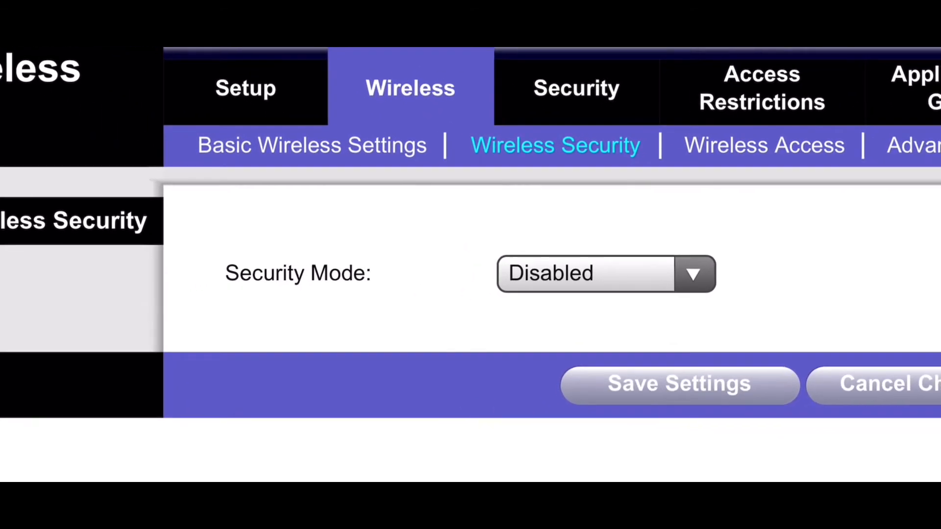
- Choose WPA2-Personal security mode with AES encryption, ready for the passphrase
left_click(606, 273)
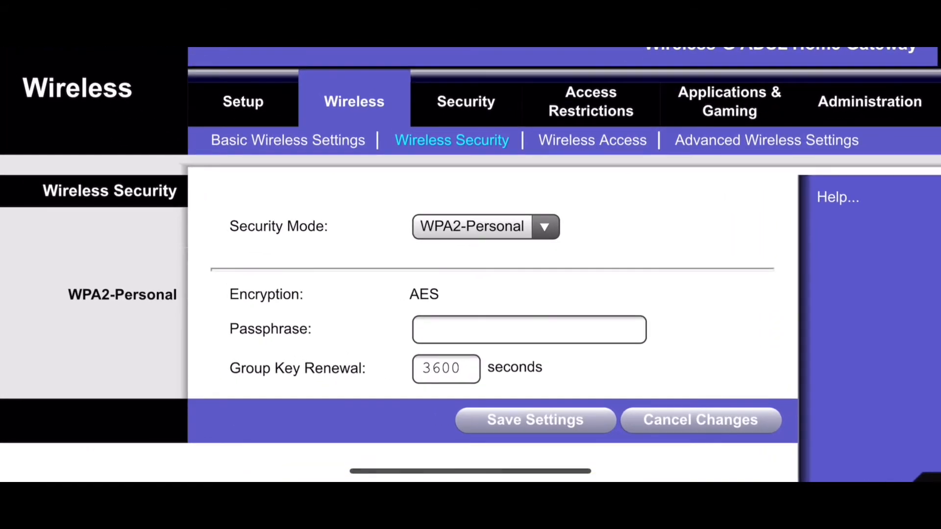
left_click(528, 330)
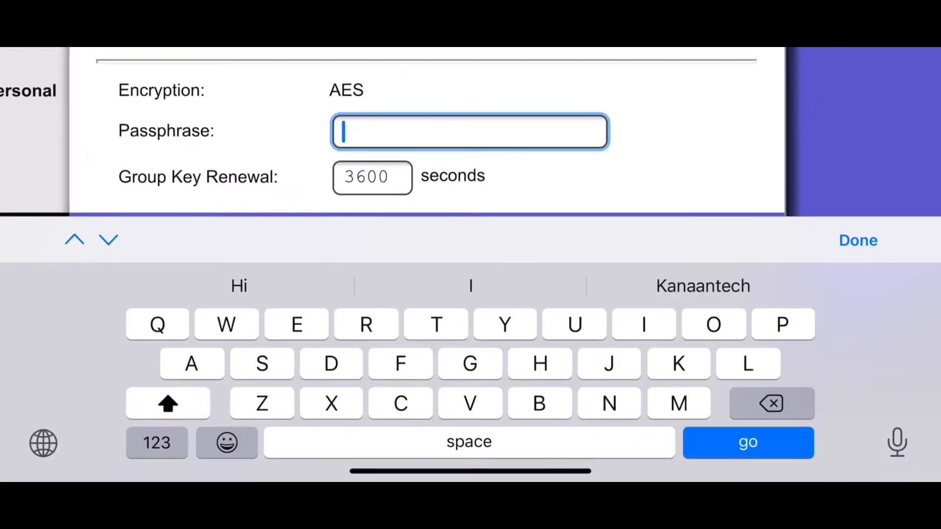
left_click(157, 443)
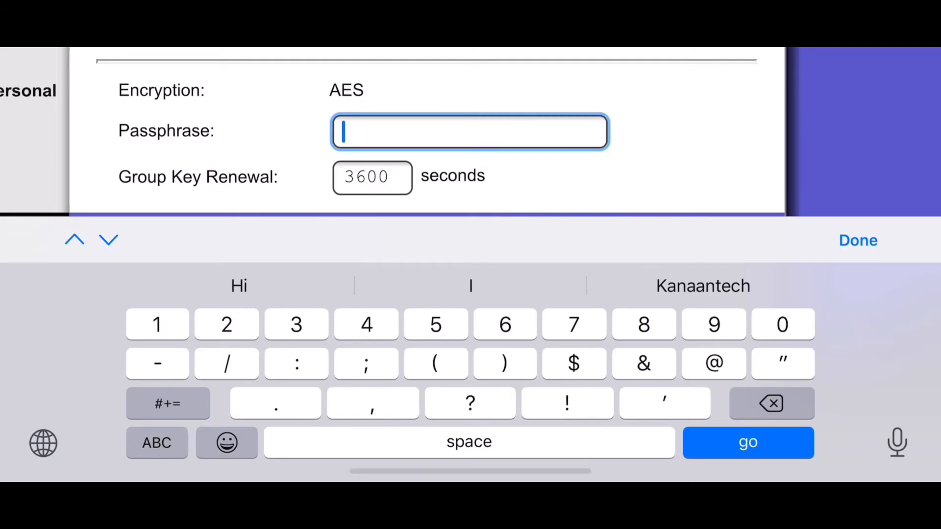
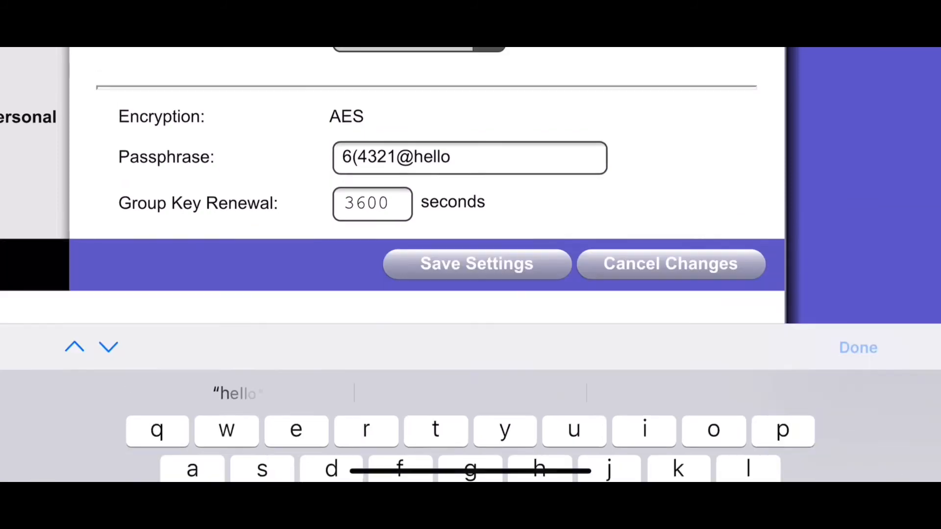
left_click(857, 347)
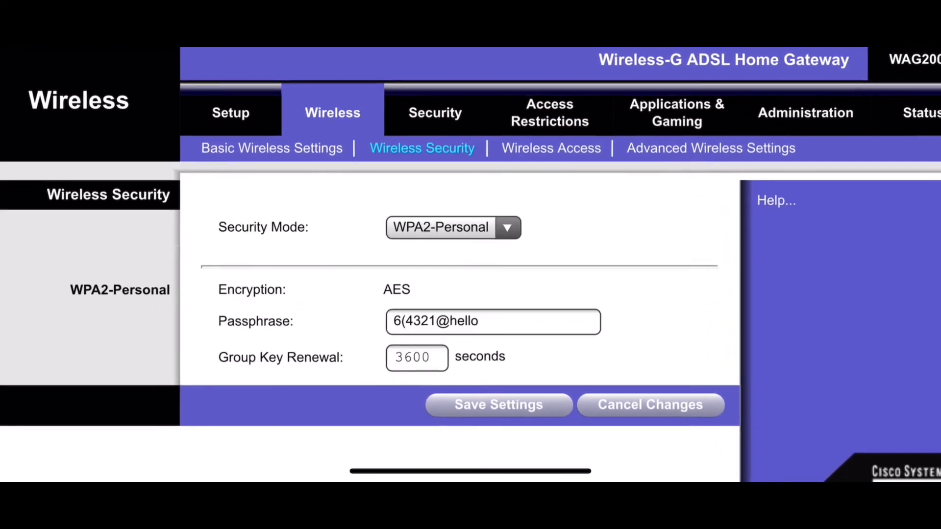
left_click(498, 405)
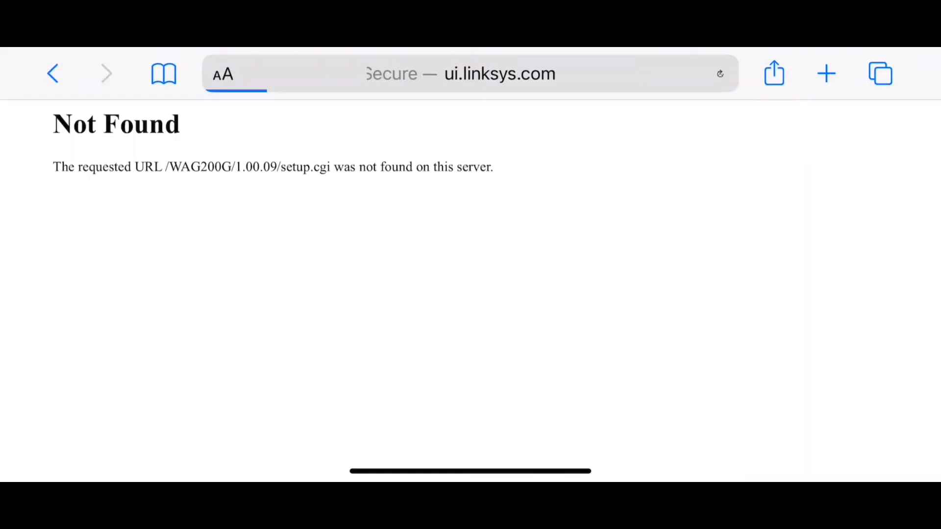